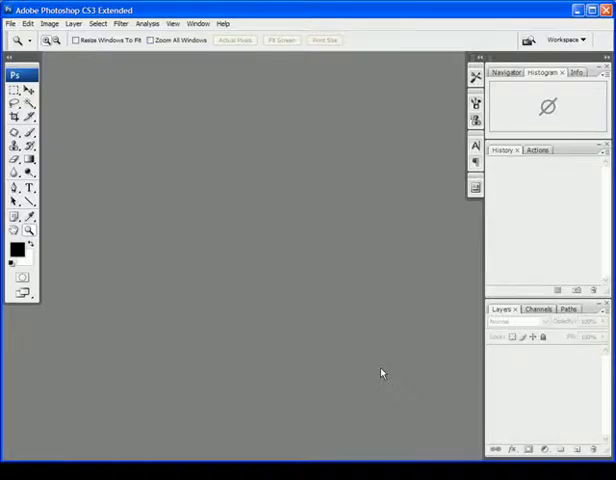
mouse_move(330, 278)
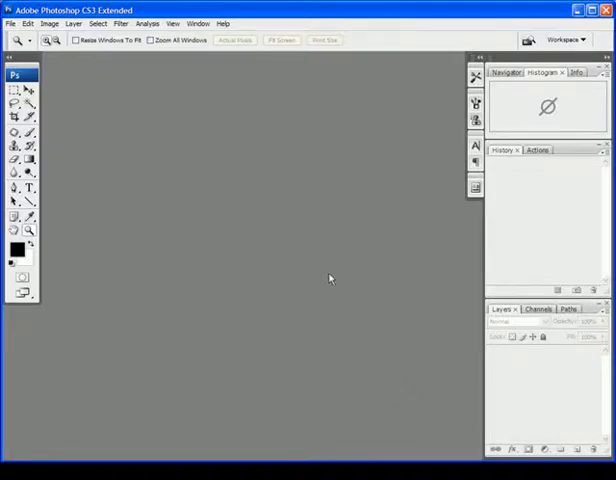
mouse_move(88, 116)
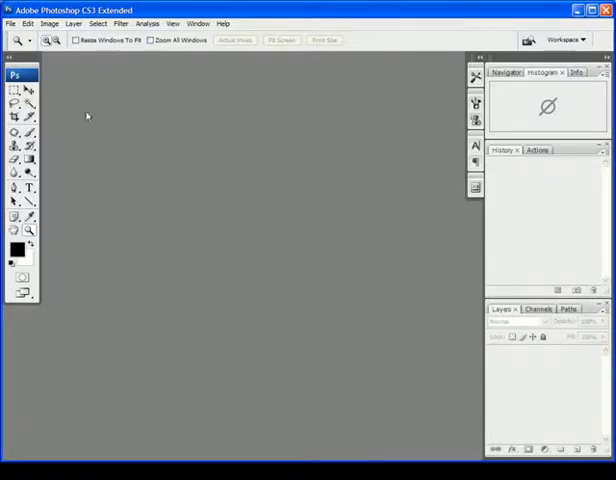
Open the Horsehead.tif nebula image from the Tutorials folder.
left_click(10, 24)
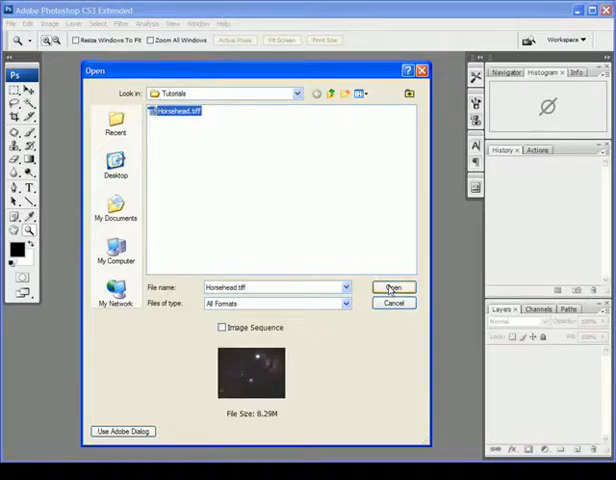
left_click(392, 288)
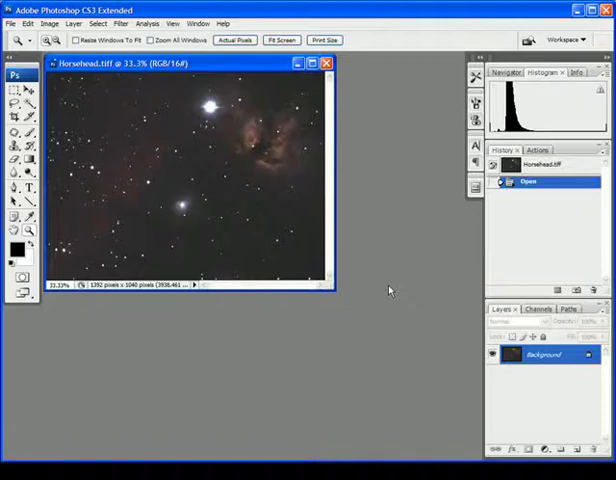
mouse_move(200, 188)
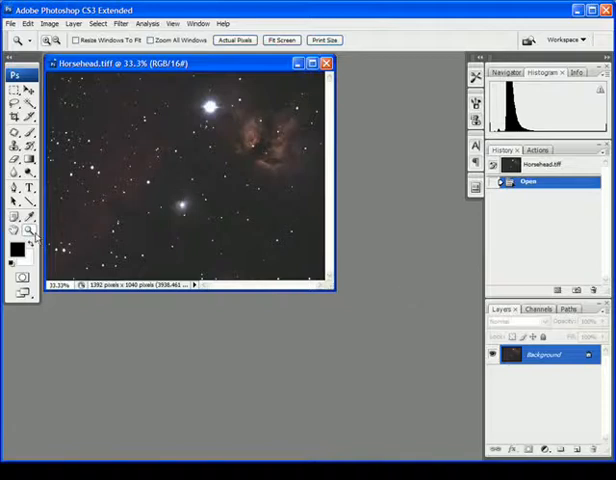
mouse_move(176, 188)
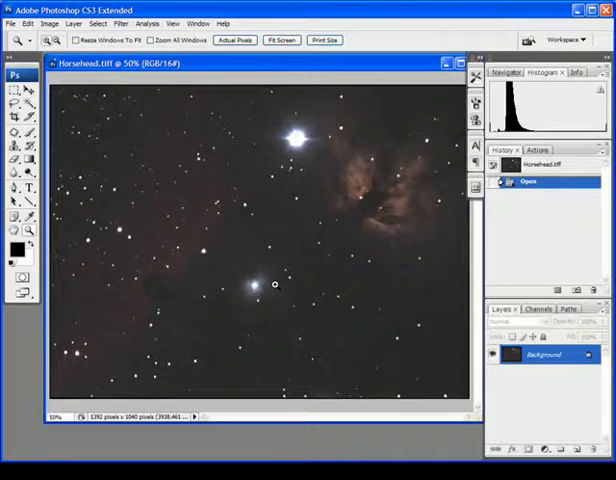
mouse_move(408, 268)
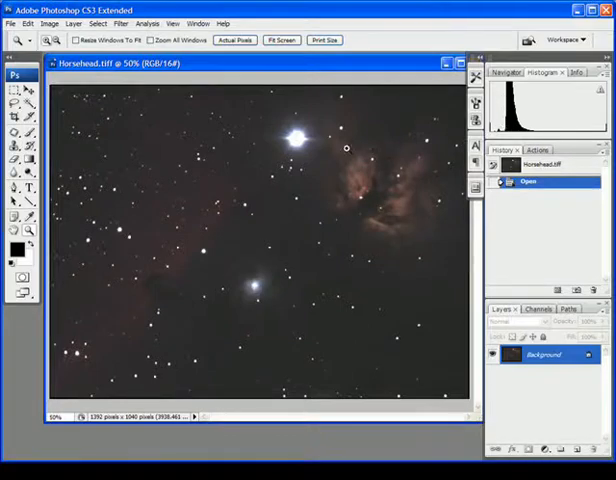
mouse_move(302, 200)
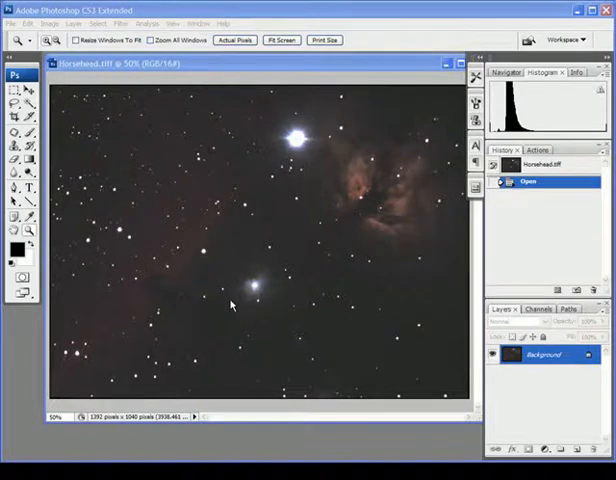
mouse_move(108, 78)
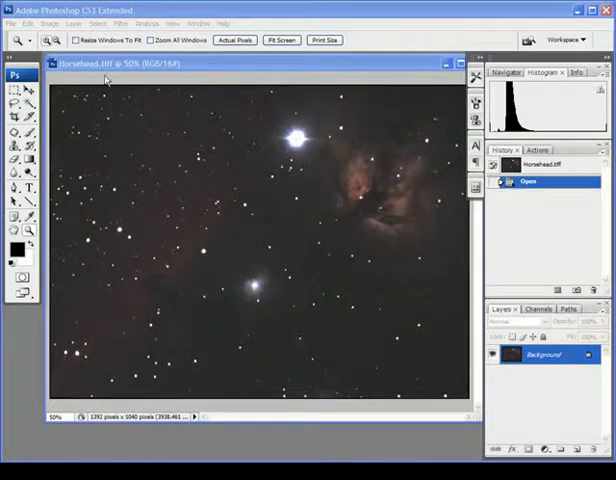
Apply Levels with the black point raised and white point pulled in to brighten the nebula.
left_click(48, 24)
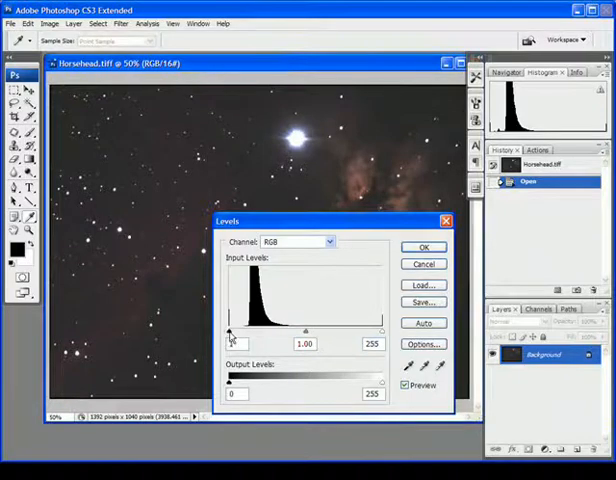
left_click_drag(228, 332, 244, 332)
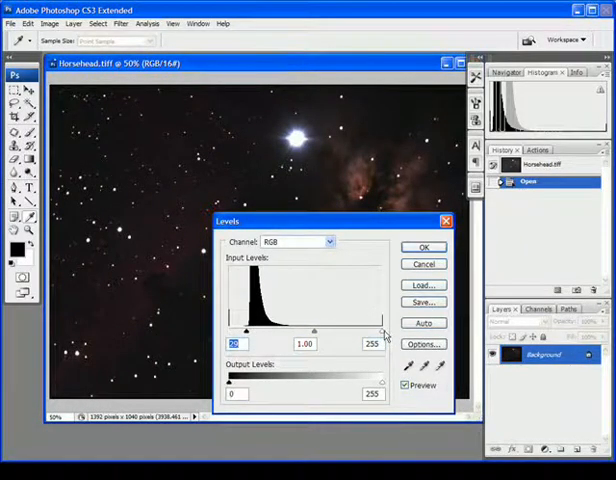
left_click_drag(384, 330, 340, 330)
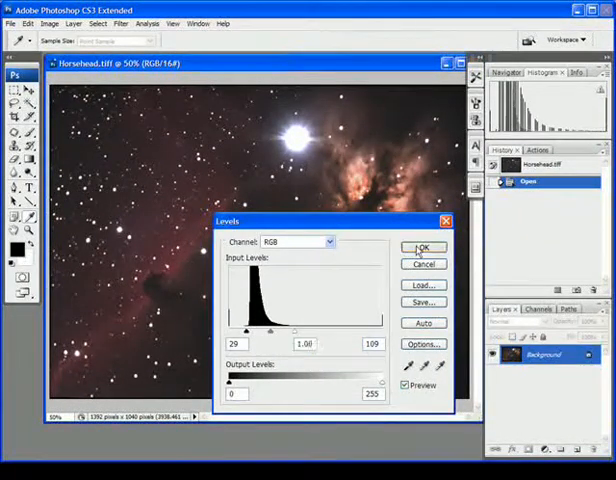
left_click(424, 246)
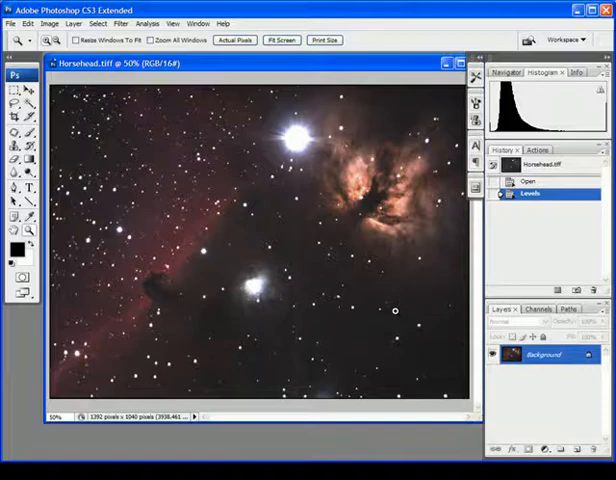
mouse_move(156, 164)
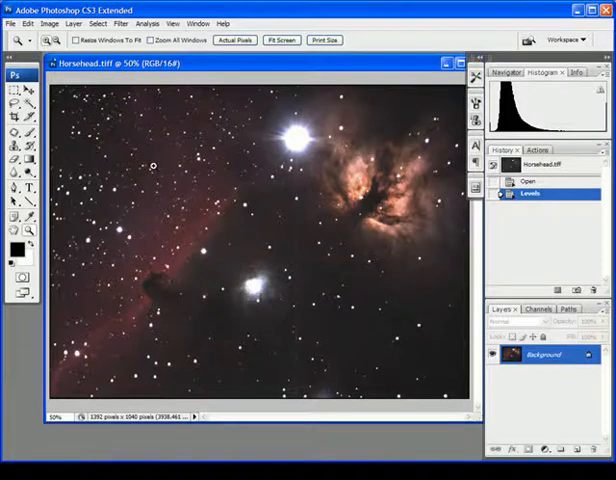
Bring up Curves and lift the midtone point of the RGB curve.
left_click(48, 24)
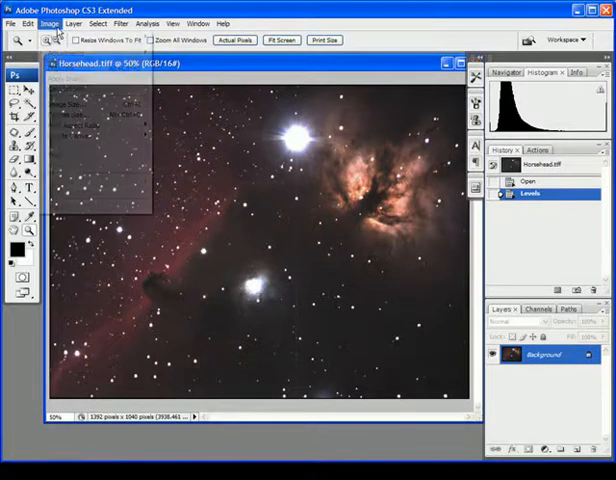
left_click(46, 24)
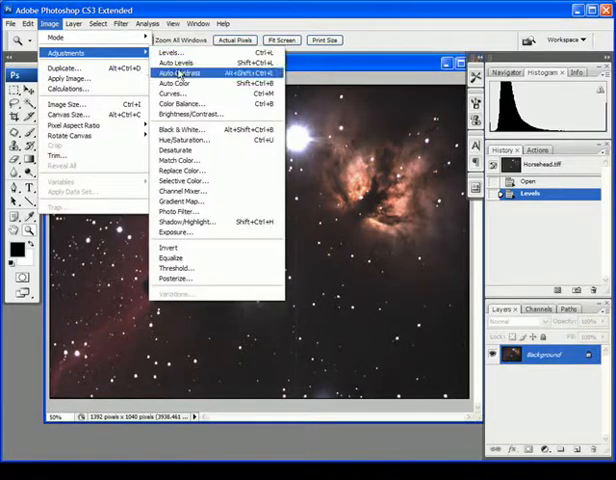
left_click(170, 92)
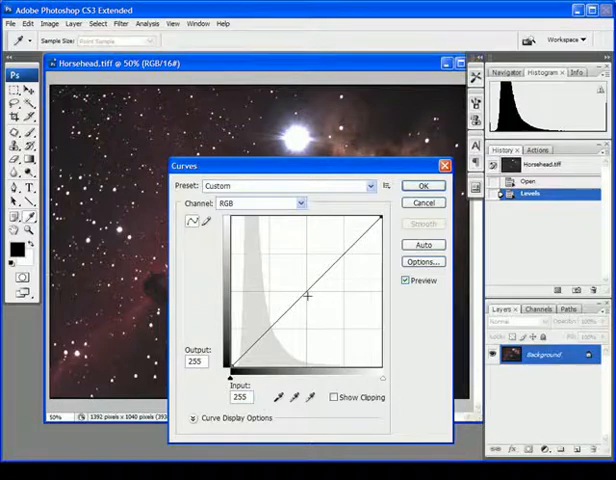
left_click_drag(308, 296, 298, 284)
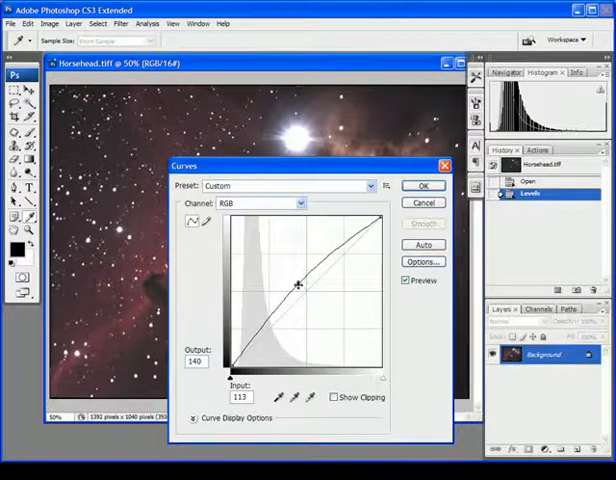
left_click_drag(298, 284, 290, 318)
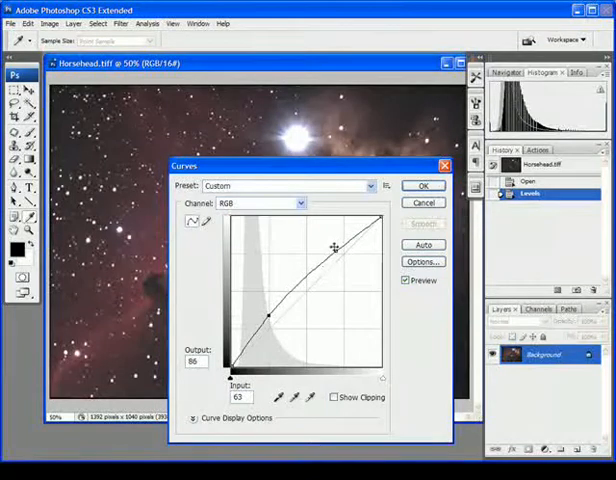
Add an upper curve point to control highlights while holding the darker sky tones down.
left_click_drag(332, 246, 344, 264)
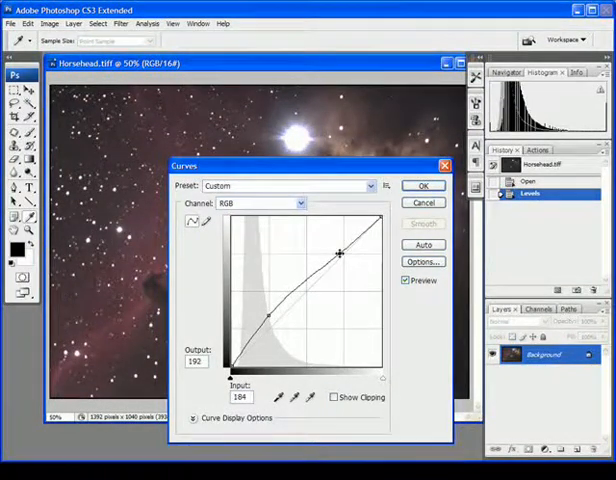
left_click_drag(340, 252, 272, 316)
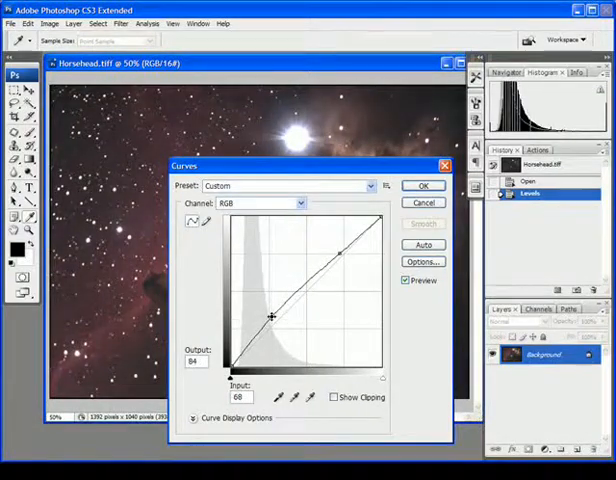
left_click_drag(272, 316, 334, 254)
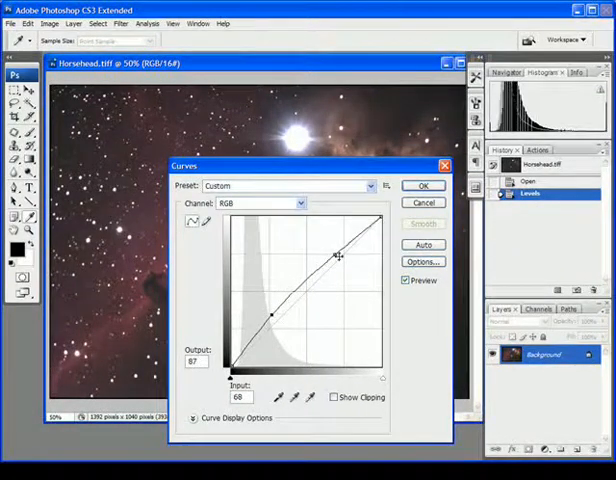
left_click_drag(300, 164, 424, 156)
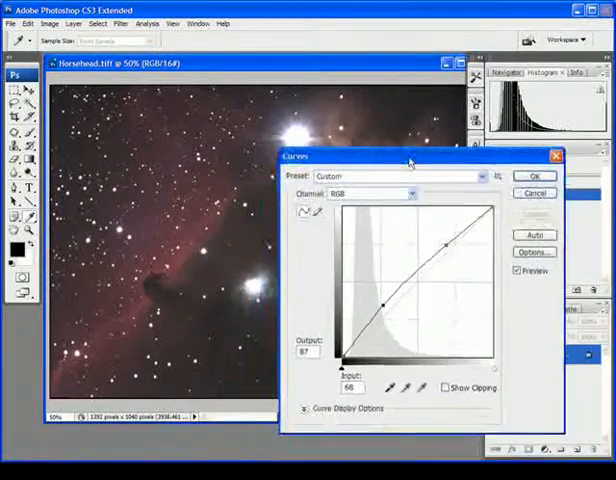
left_click_drag(400, 164, 400, 148)
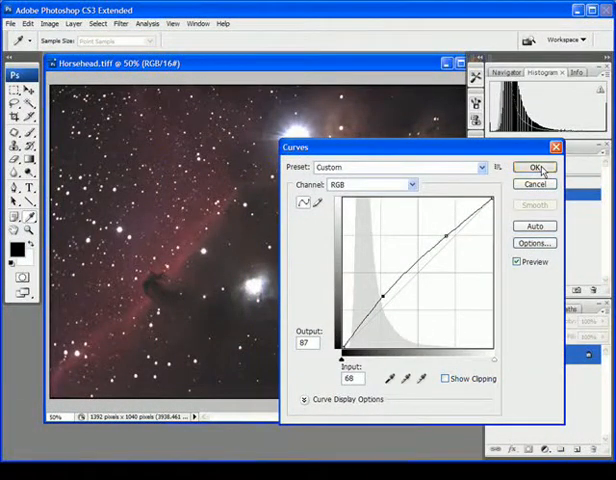
Commit the Curves adjustment to the nebula image.
left_click(536, 168)
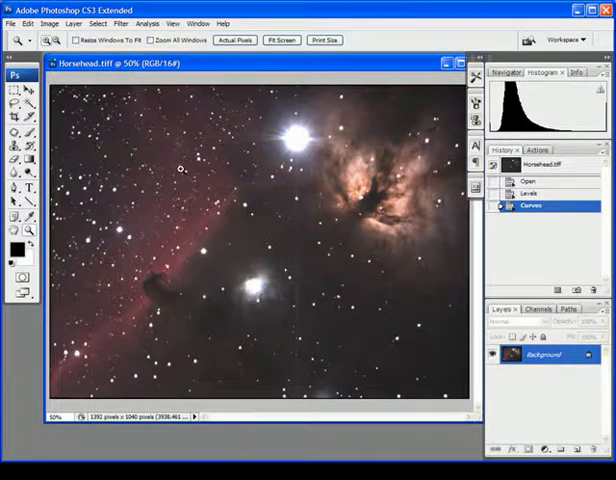
mouse_move(112, 118)
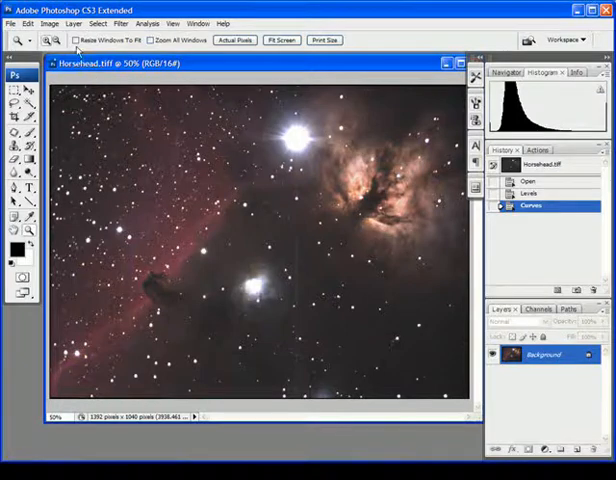
Apply Color Balance, shifting the shadow and highlight tones of the nebula image.
left_click(48, 24)
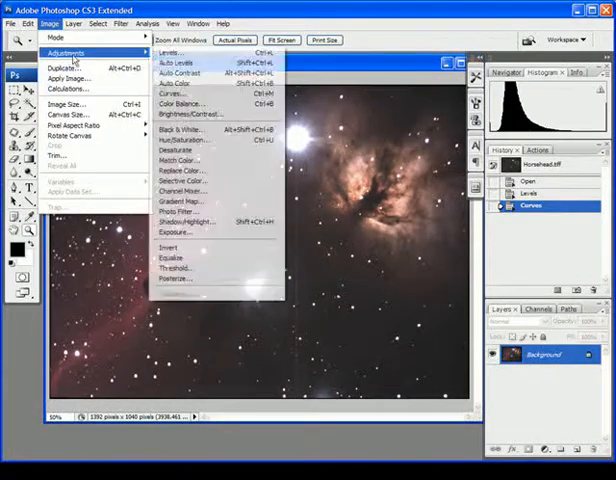
left_click(180, 104)
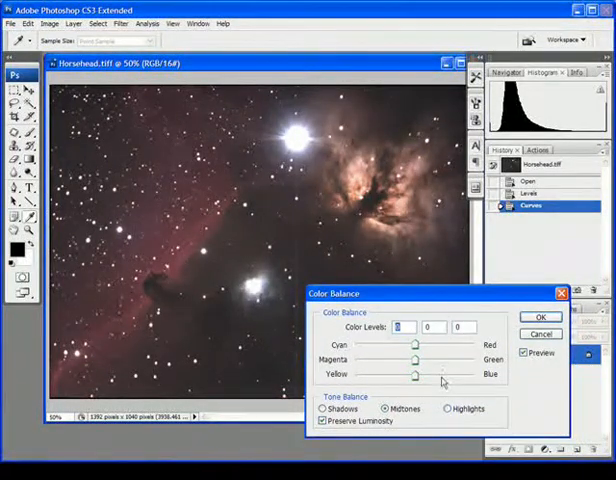
mouse_move(358, 350)
type("-8")
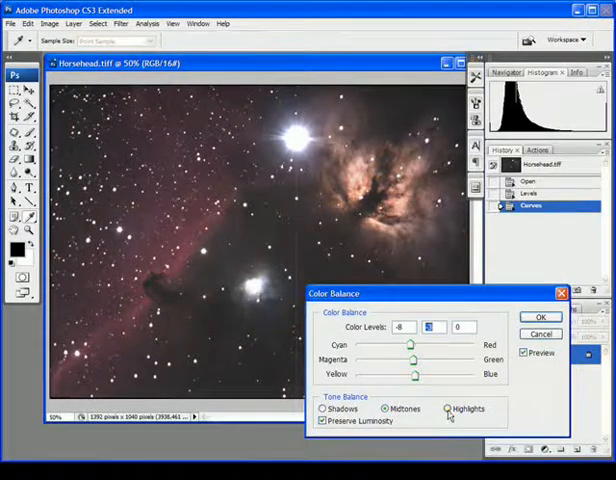
left_click(324, 408)
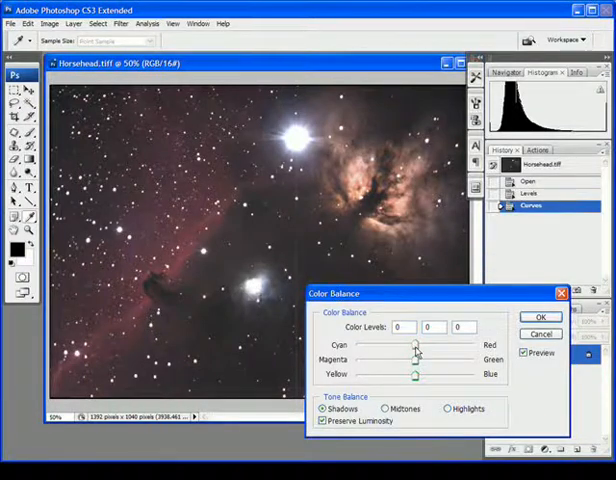
left_click_drag(416, 344, 420, 344)
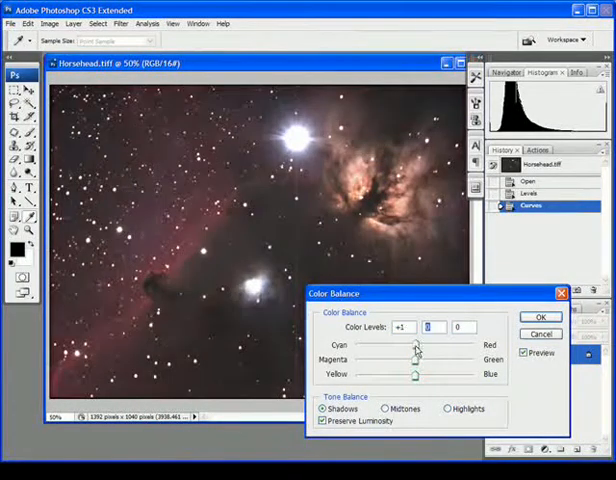
left_click_drag(410, 344, 420, 344)
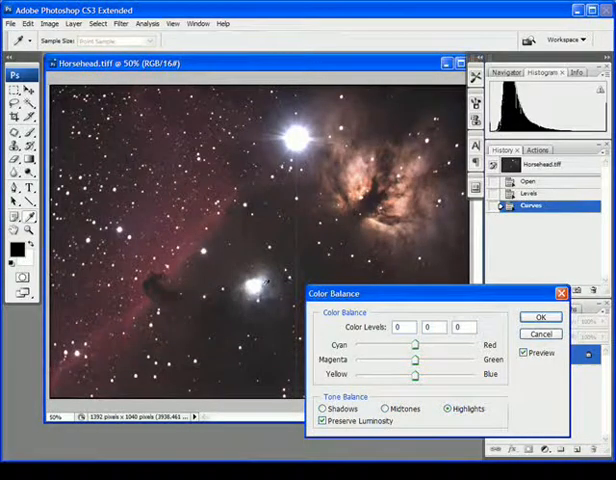
left_click_drag(416, 372, 408, 372)
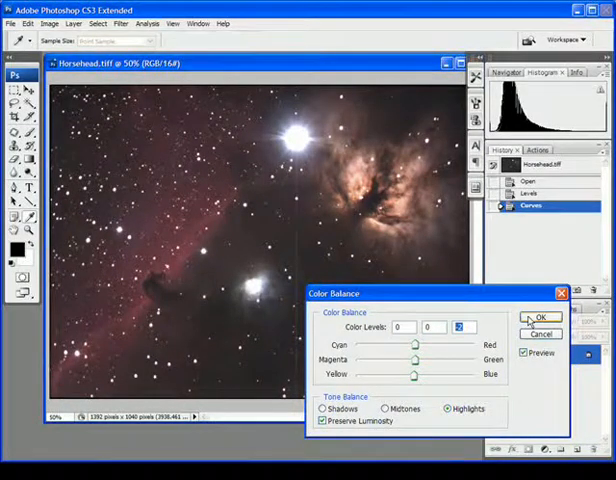
left_click(538, 316)
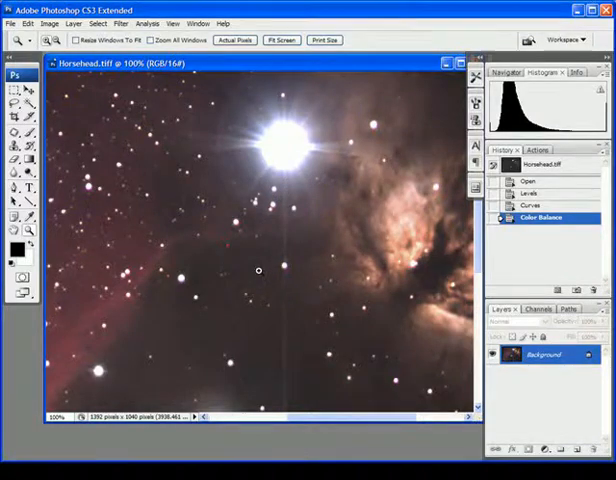
mouse_move(54, 180)
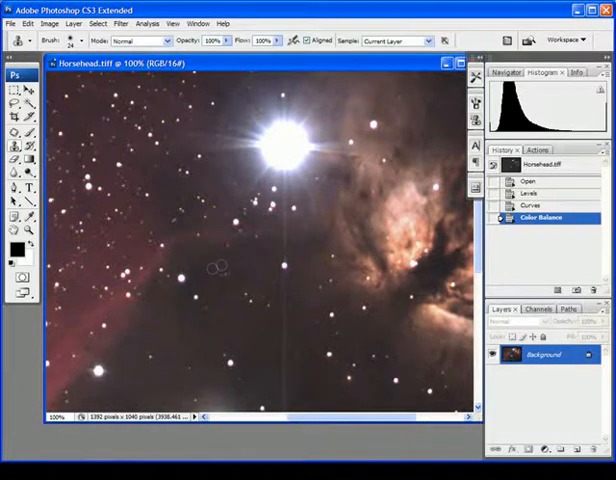
mouse_move(240, 260)
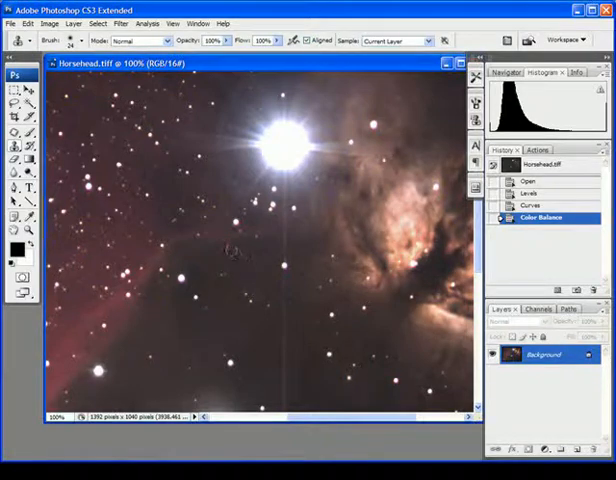
mouse_move(240, 250)
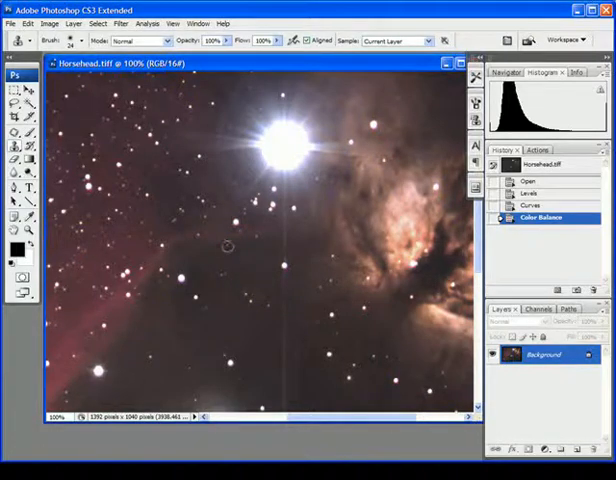
Clone over the blemish near a star and compare with the uncloned History state, keeping the fix.
left_click(256, 280)
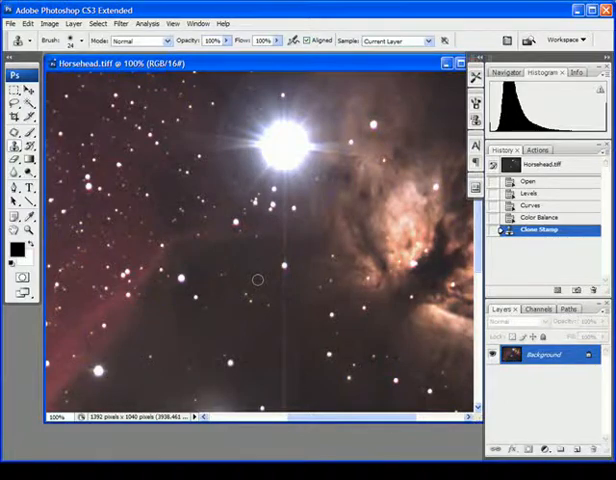
left_click(548, 216)
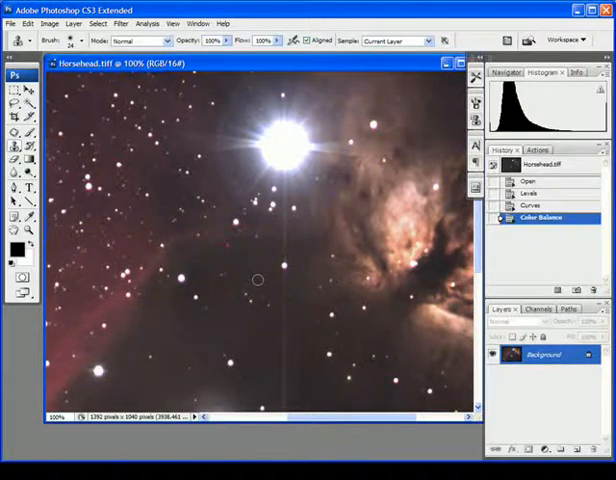
mouse_move(128, 252)
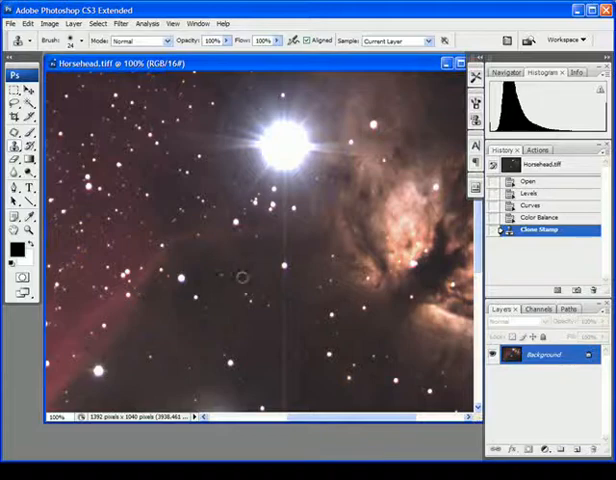
left_click(540, 216)
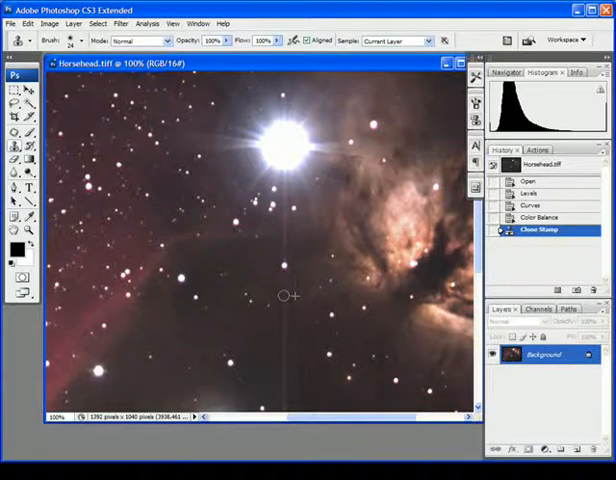
mouse_move(288, 356)
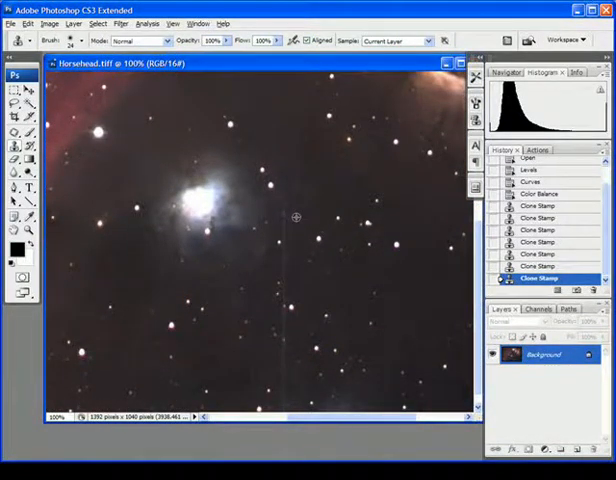
mouse_move(284, 208)
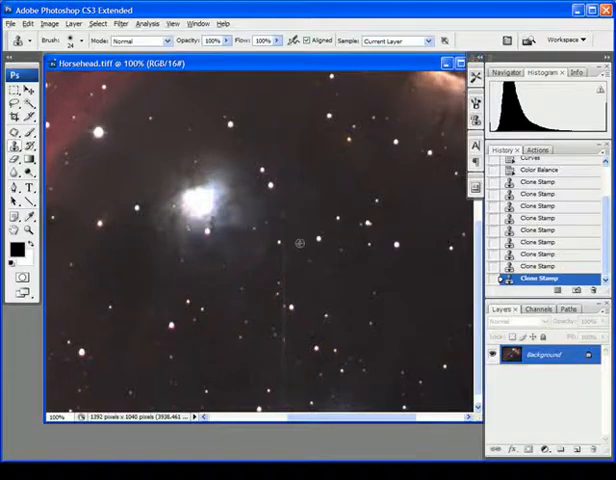
mouse_move(288, 266)
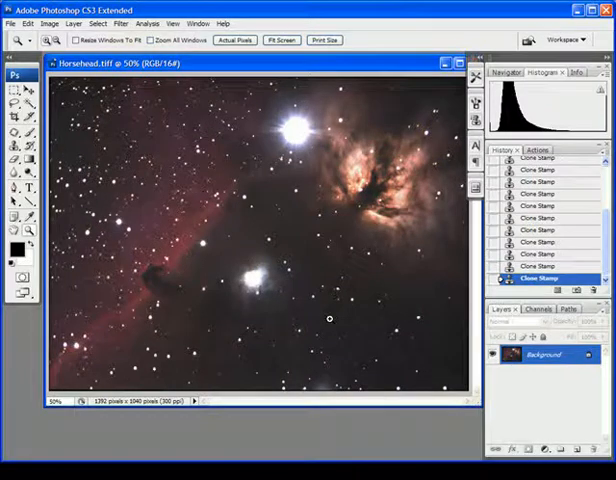
Bring up the Image menu over the fully visible retouched nebula.
left_click(46, 24)
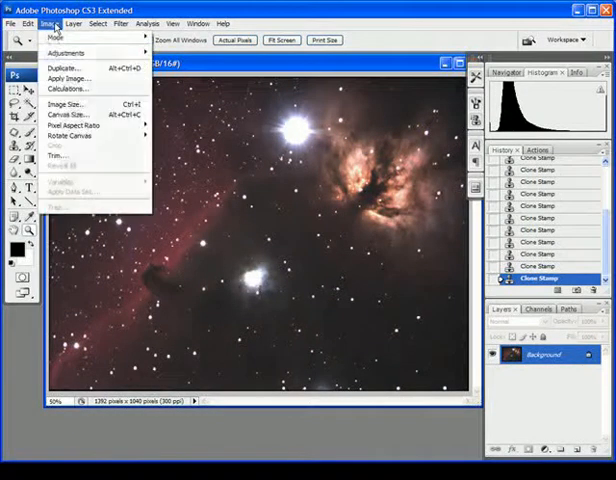
Resize the image to 800 pixels wide with proportions constrained and view it up close.
left_click(62, 104)
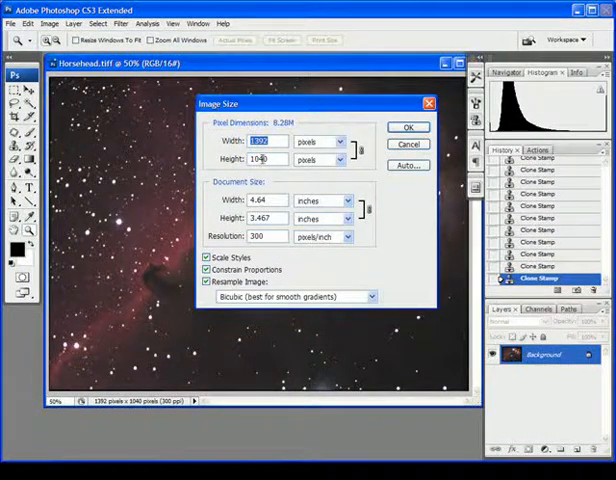
mouse_move(270, 140)
type("800")
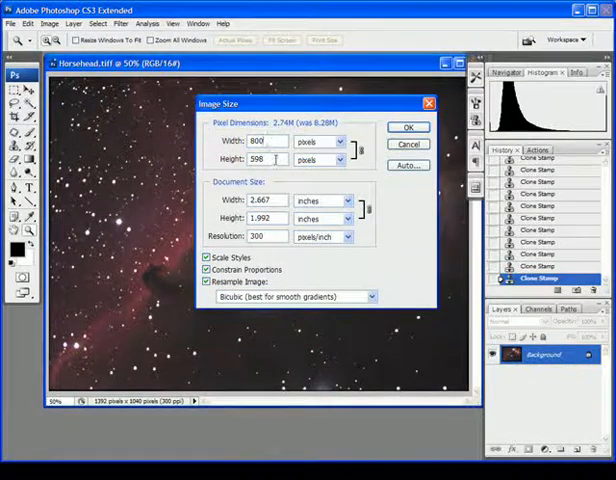
mouse_move(262, 160)
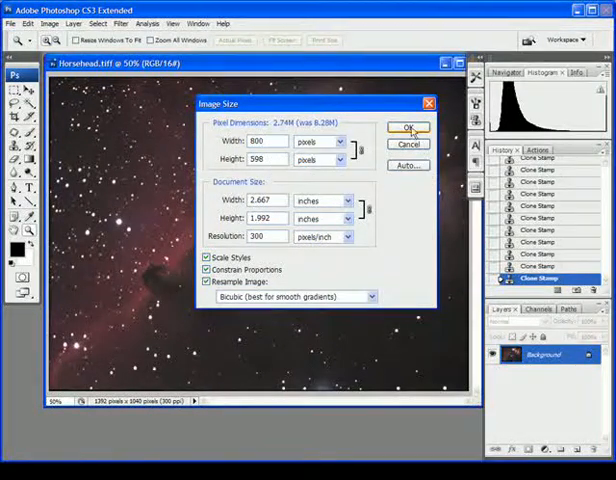
left_click(408, 128)
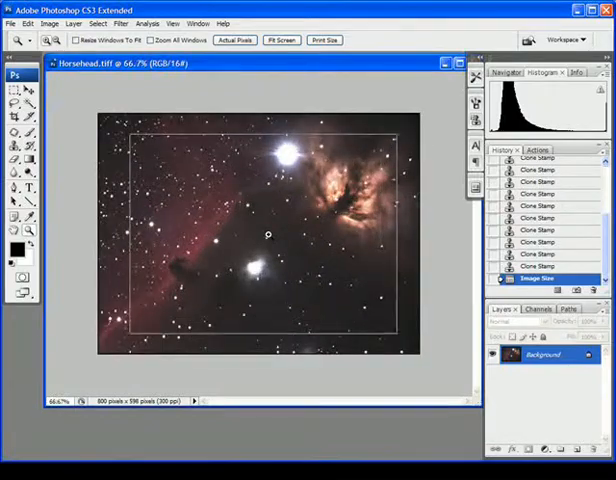
left_click(246, 40)
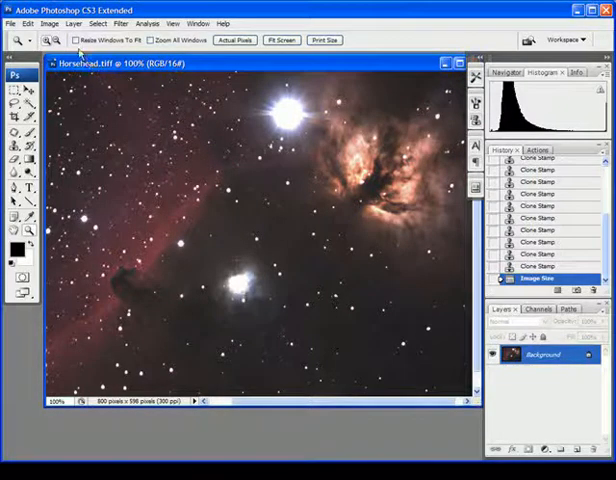
Convert the image to 8 Bits/Channel mode.
left_click(48, 24)
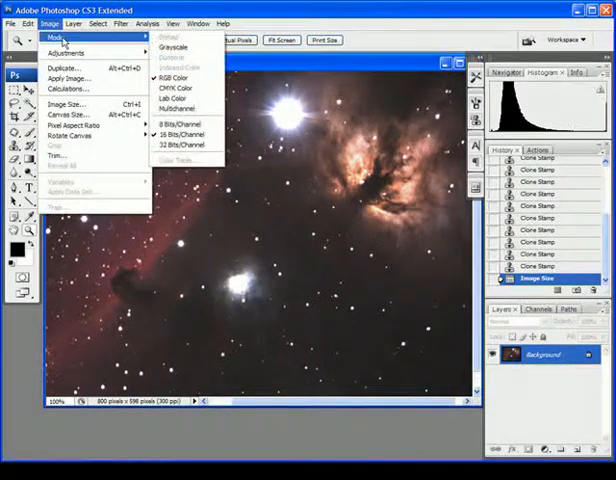
left_click(172, 130)
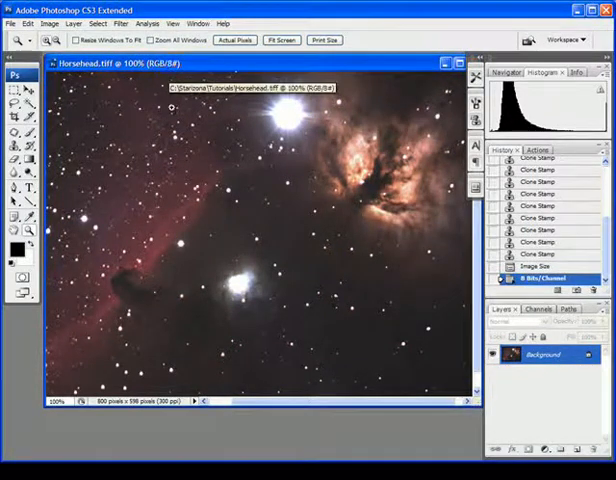
left_click(12, 24)
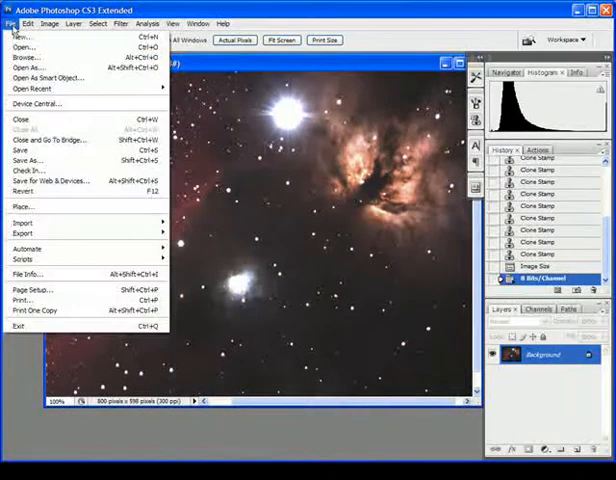
Save As with JPEG format chosen, naming the file Horsehead.jpg.
left_click(30, 160)
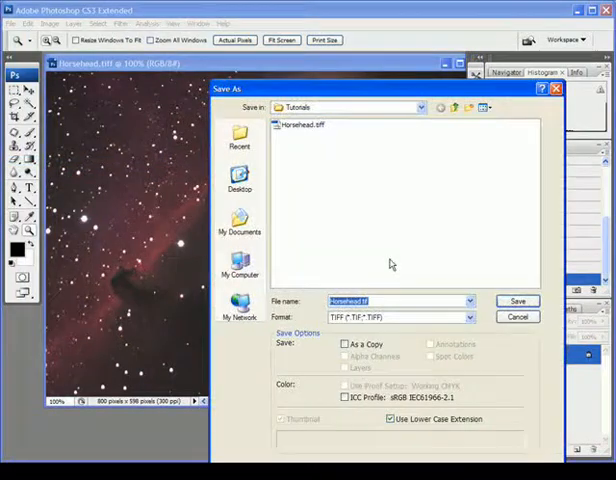
left_click(470, 316)
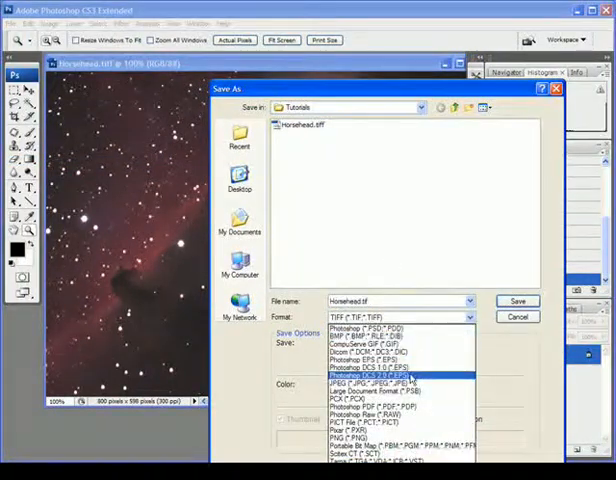
left_click(376, 372)
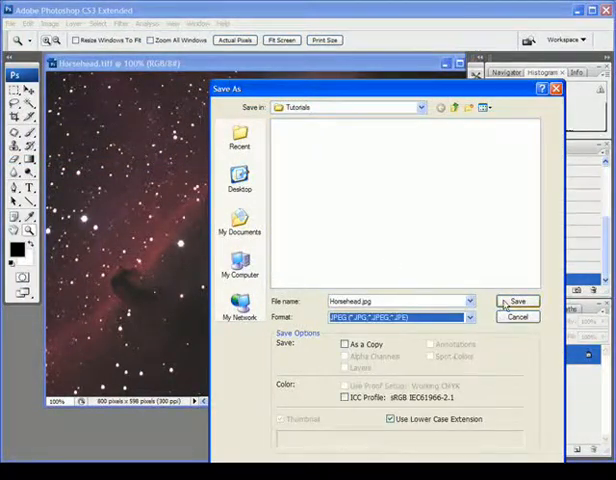
left_click(516, 302)
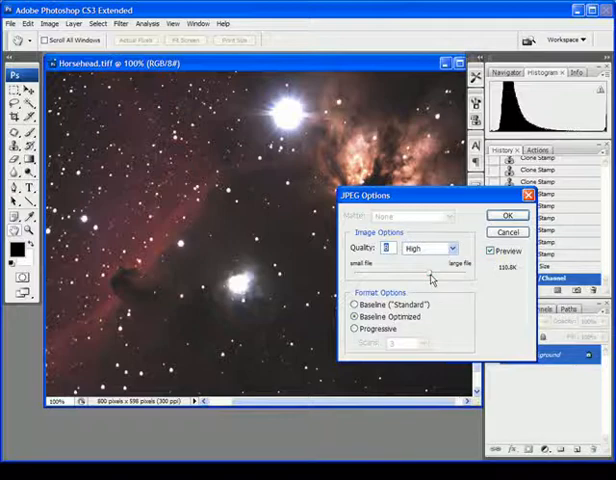
mouse_move(428, 278)
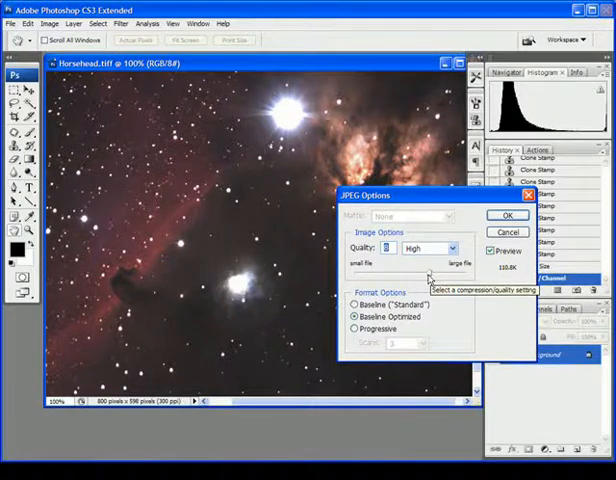
mouse_move(512, 280)
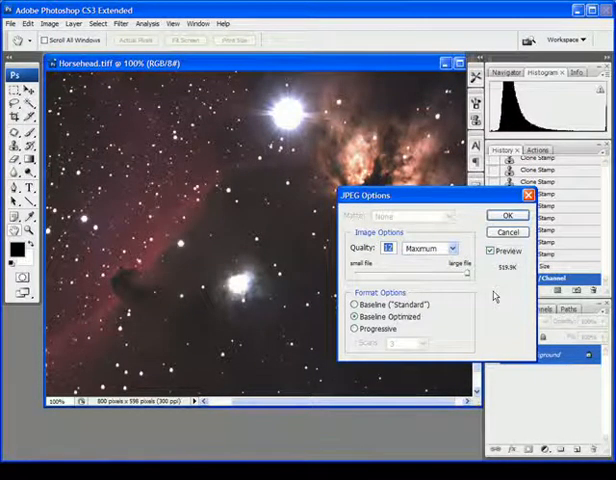
mouse_move(508, 280)
type("1")
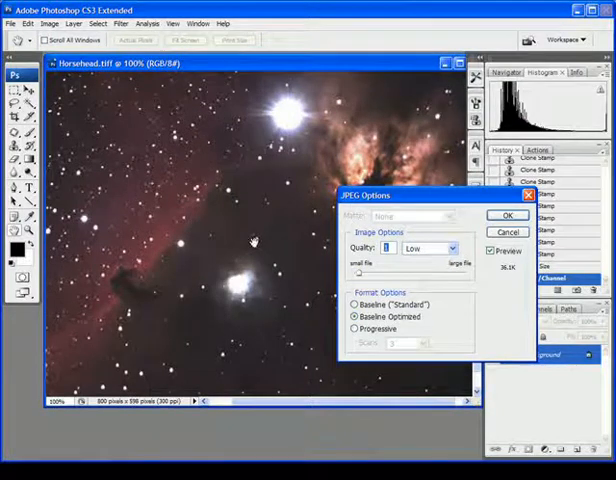
Try Medium quality, settle on High and save Horsehead.jpg.
left_click(448, 248)
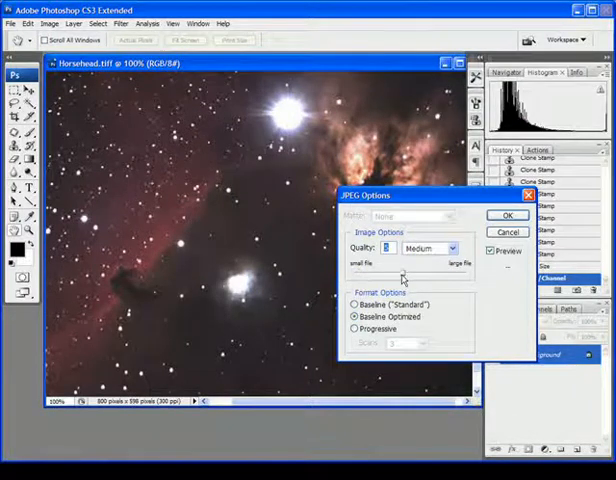
left_click(430, 248)
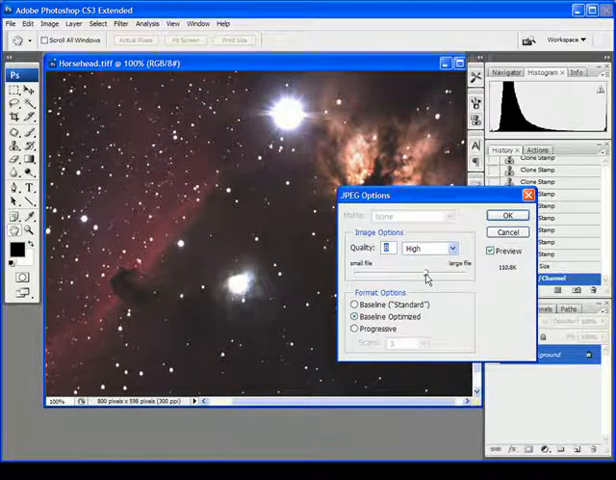
left_click(508, 216)
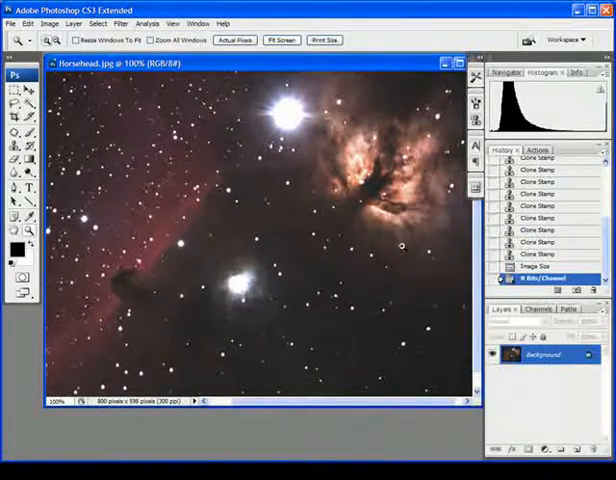